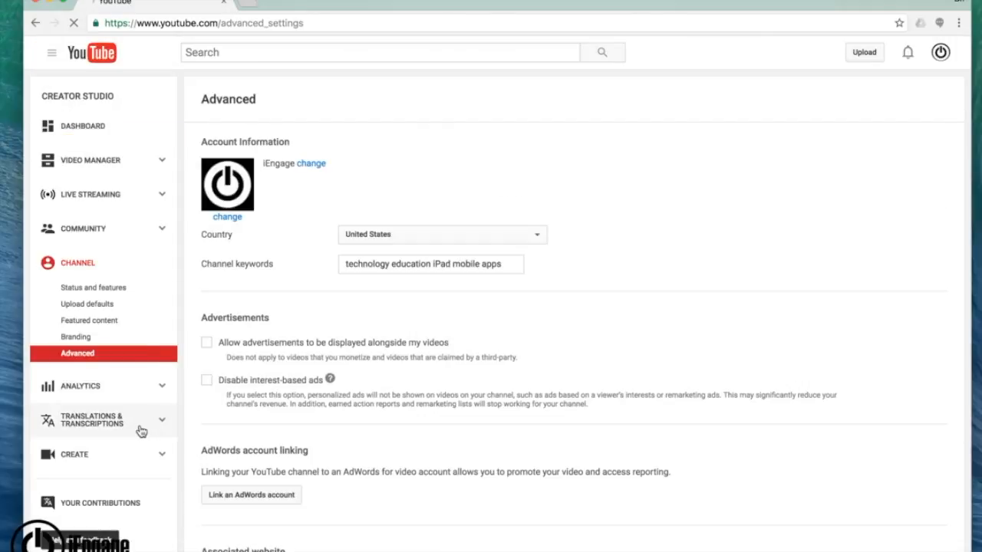
- Open the Community contributions page under Translations & Transcriptions
left_click(91, 420)
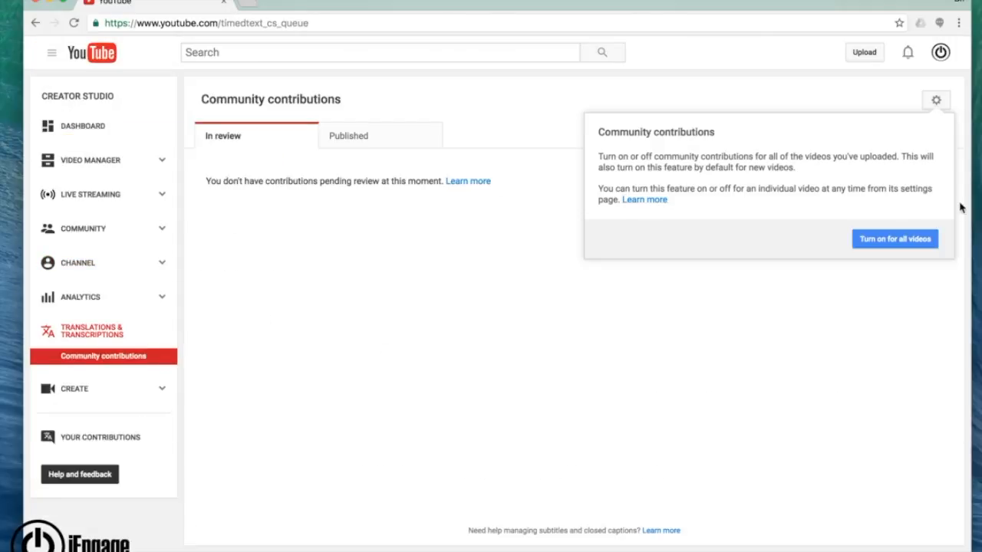
mouse_move(850, 367)
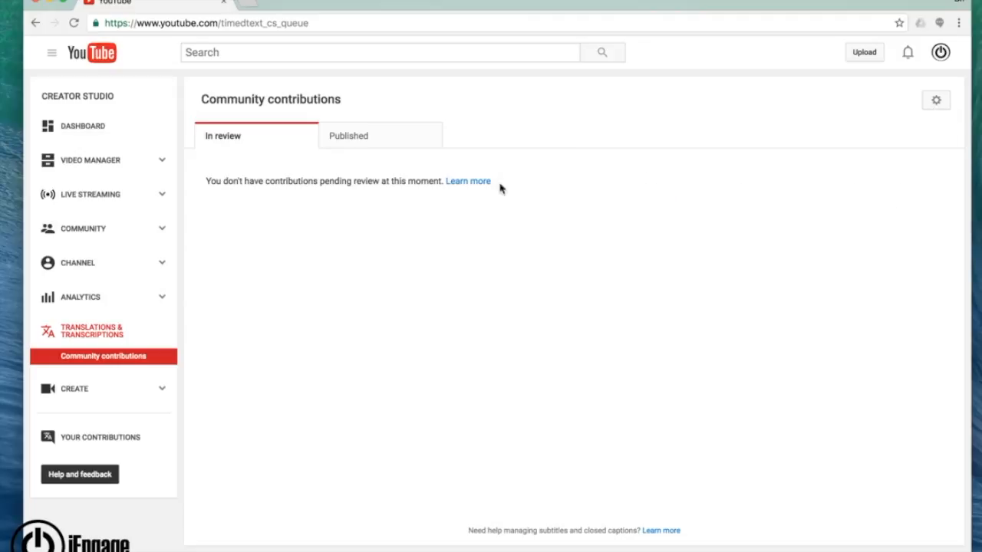
- Show the 33 uploaded videos and the Edit dropdown for Going Further With Google
left_click(89, 159)
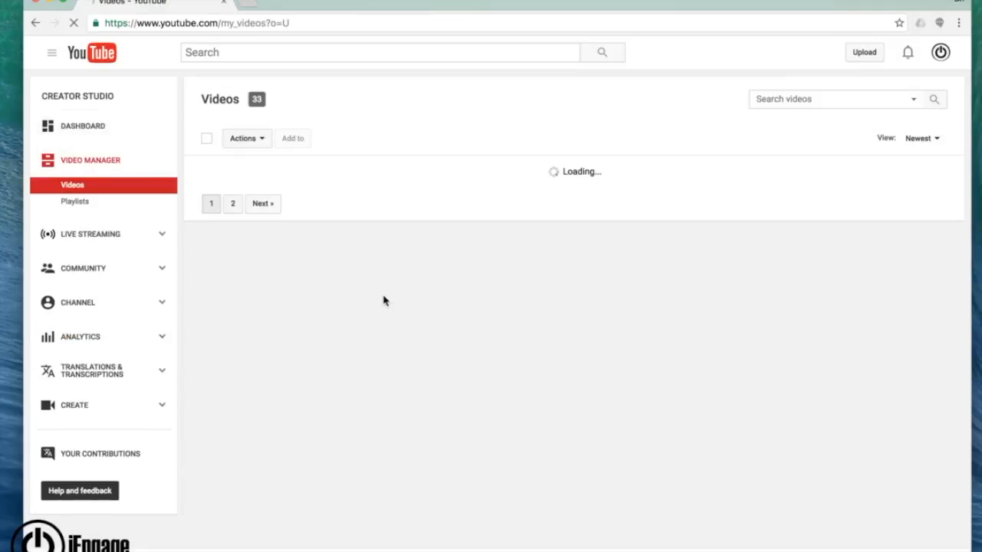
left_click(352, 198)
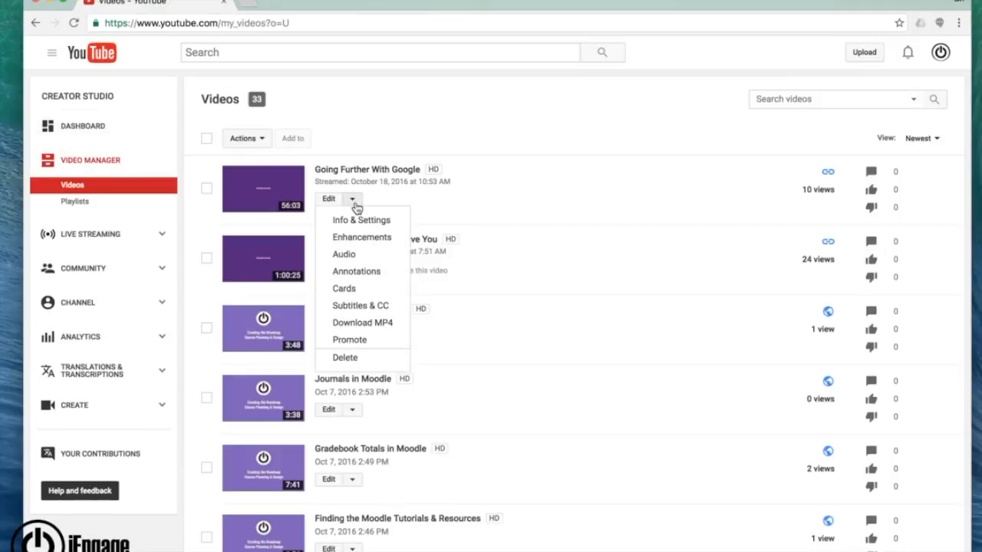
mouse_move(344, 254)
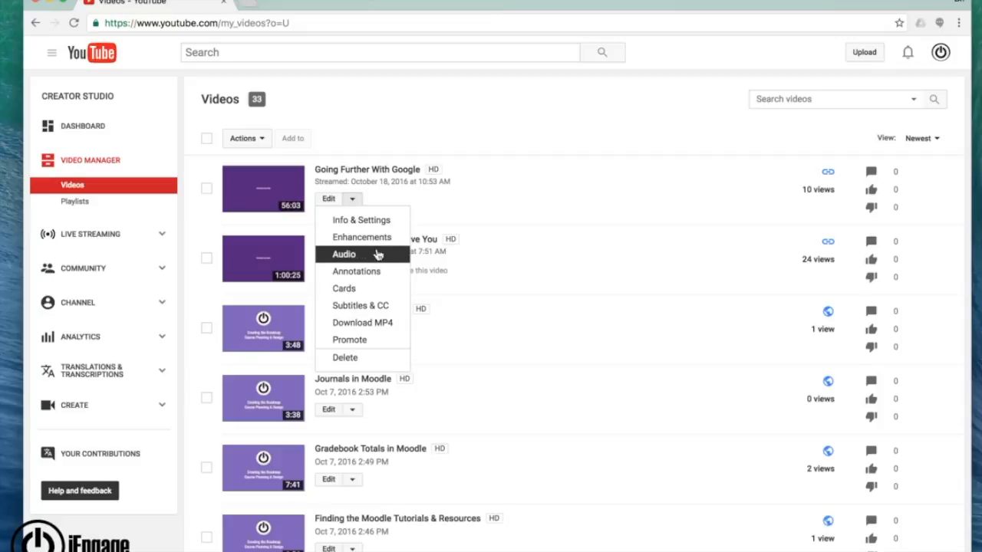
mouse_move(343, 288)
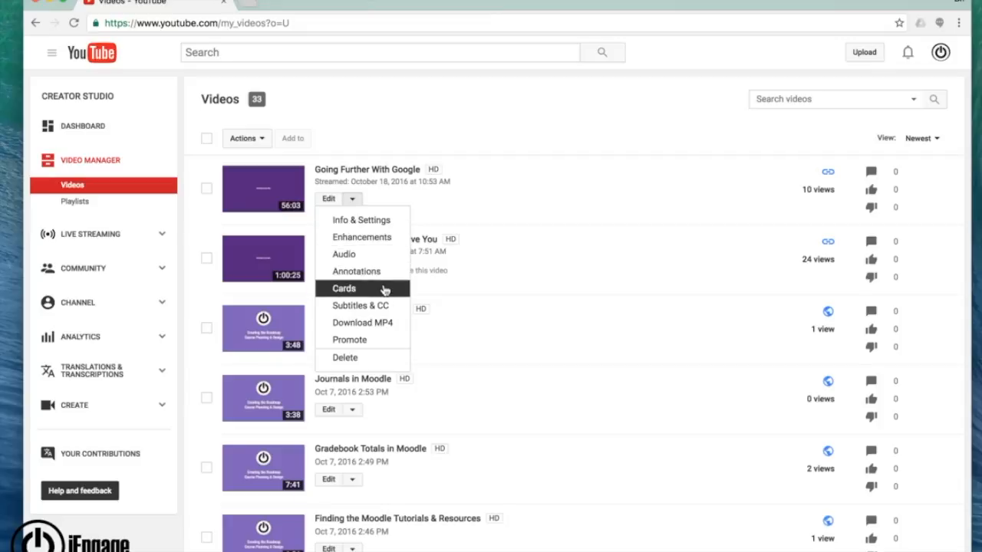
mouse_move(498, 202)
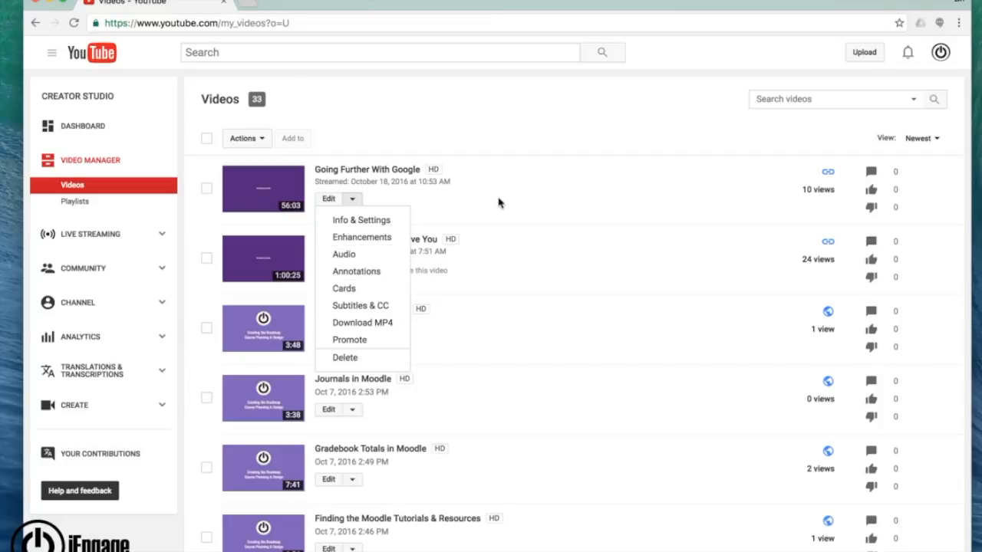
scroll("down", 3)
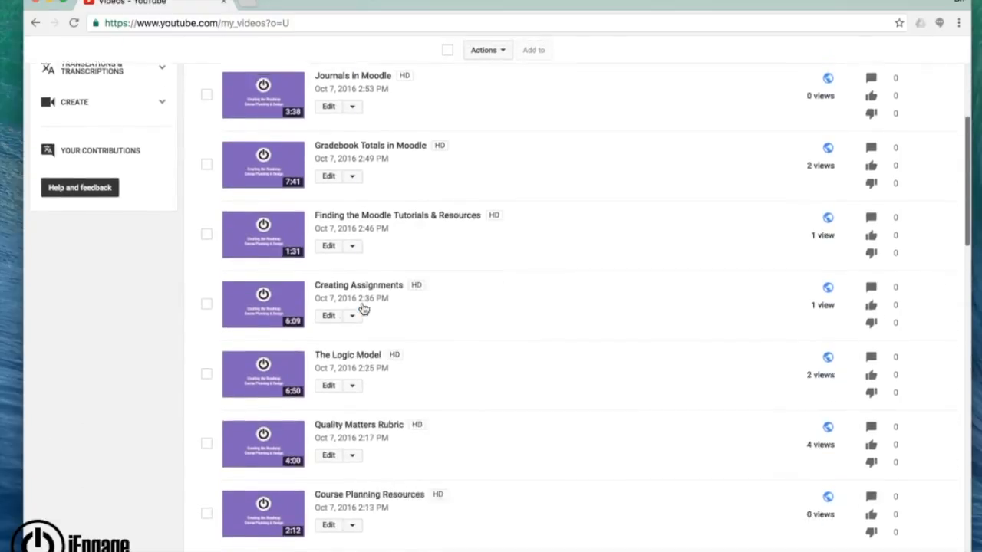
scroll("up", 3)
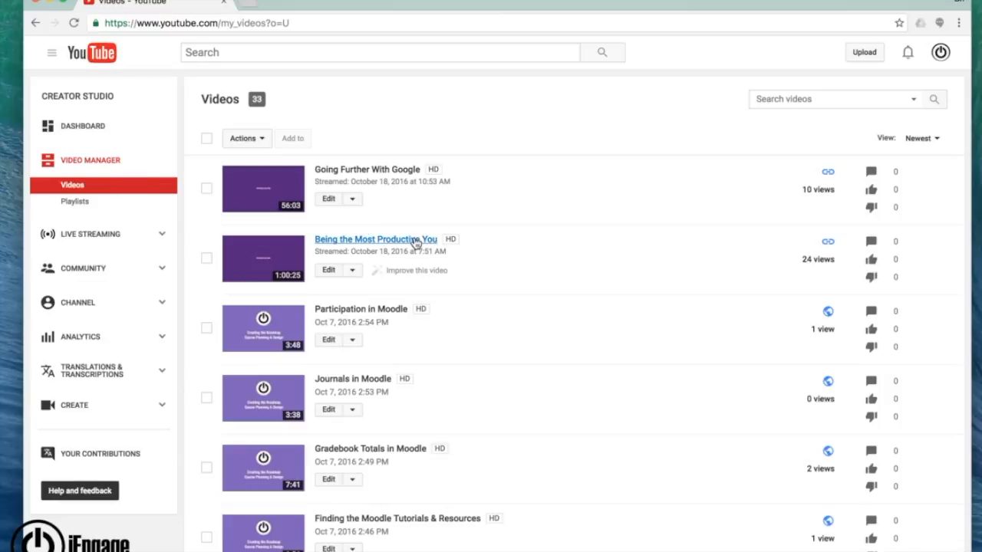
mouse_move(813, 194)
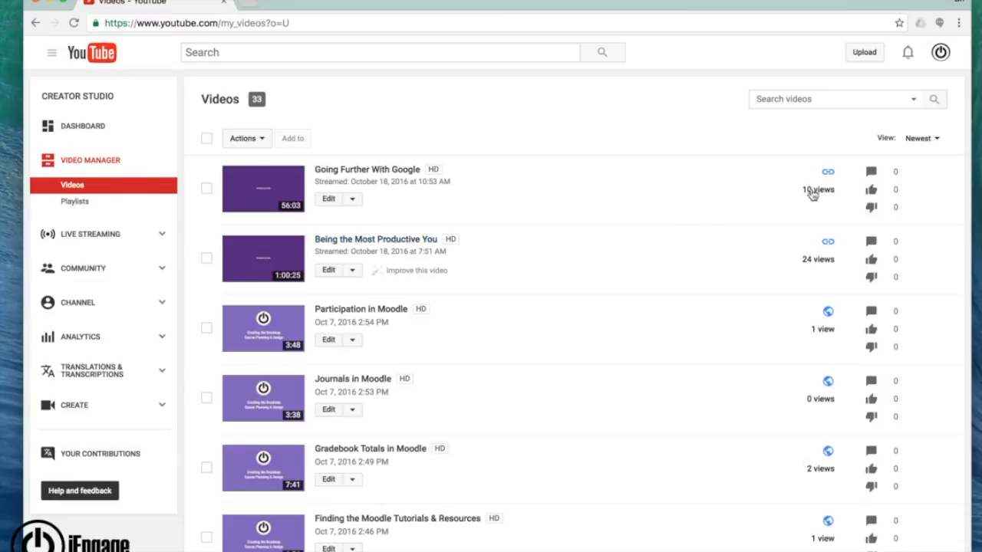
scroll("down", 3)
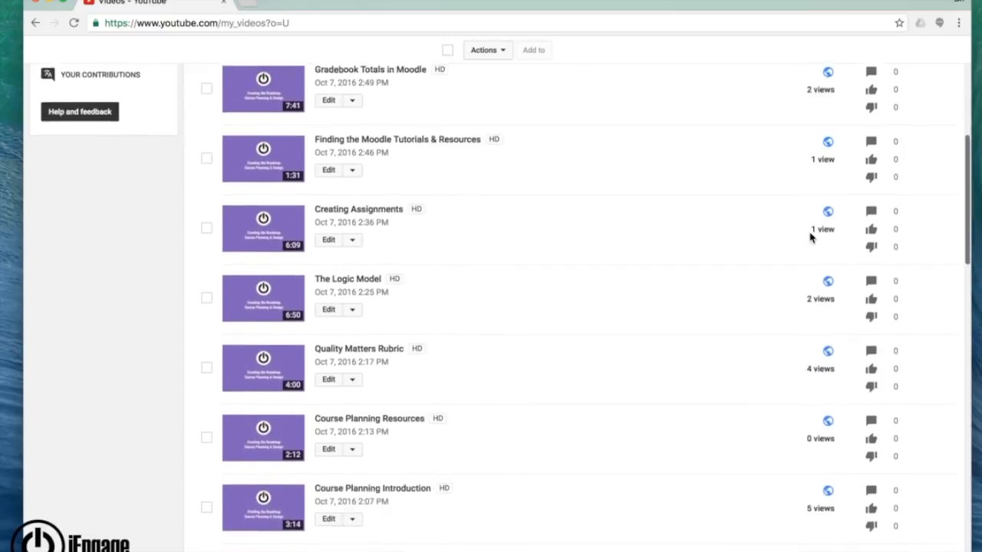
scroll("down", 3)
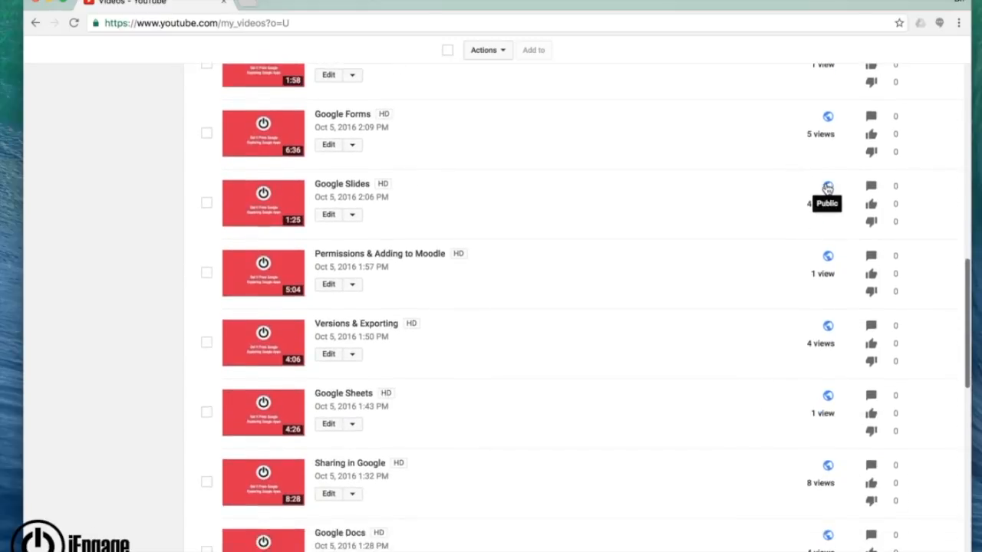
scroll("up", 3)
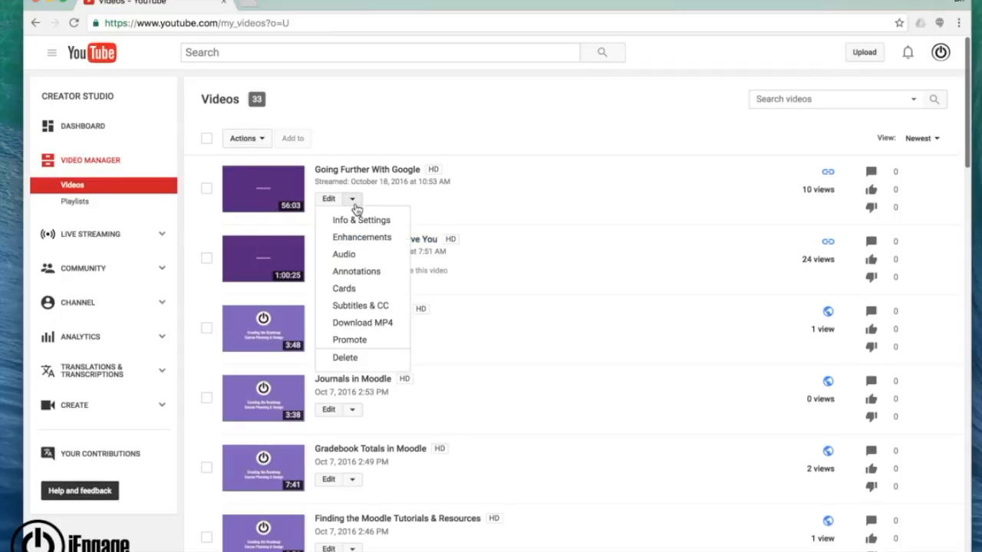
mouse_move(360, 220)
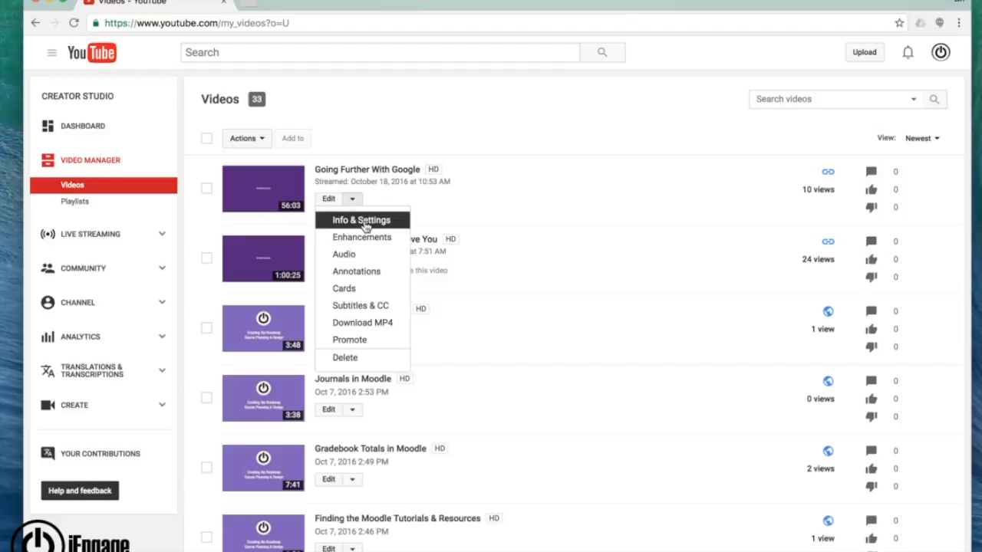
- View the basic info of Going Further With Google: title, description, Unlisted visibility
left_click(361, 220)
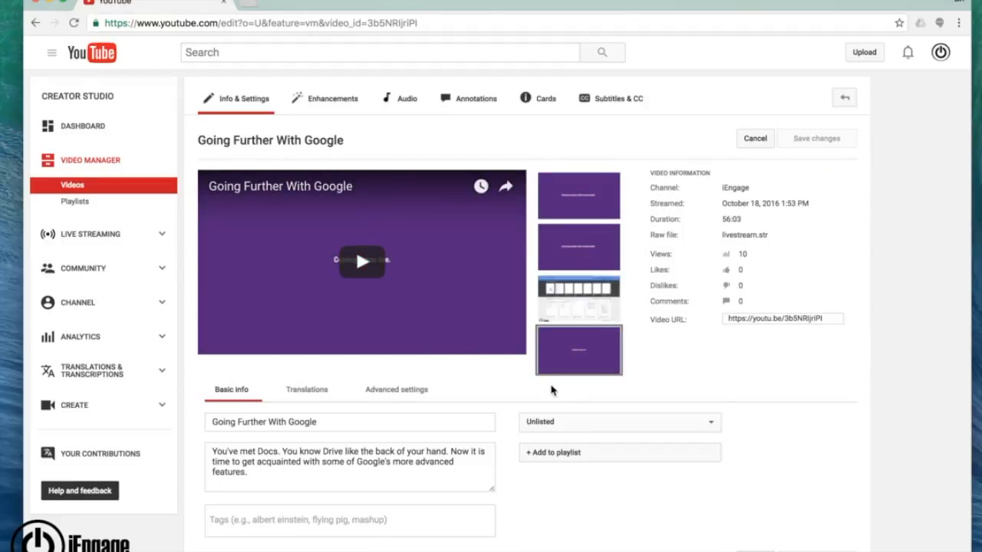
scroll("down", 3)
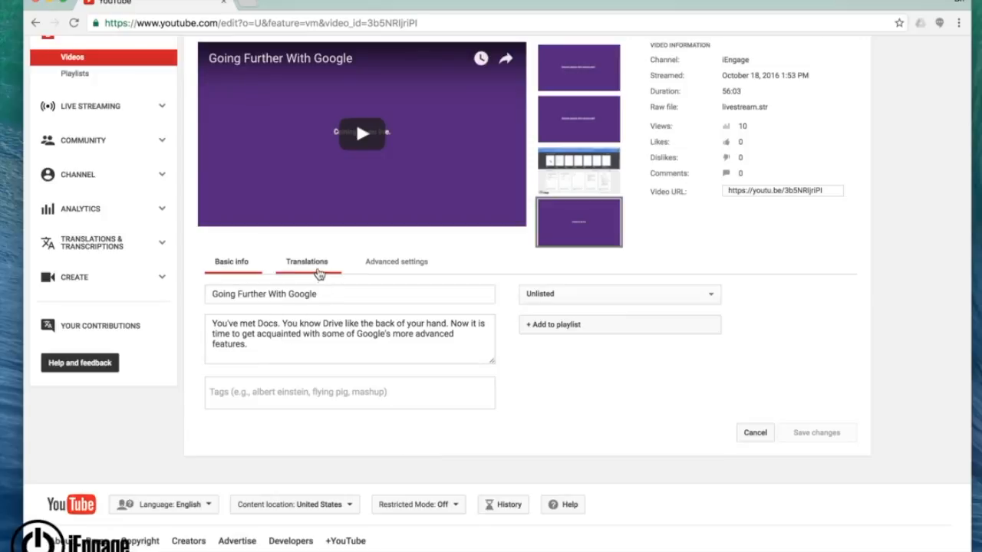
mouse_move(602, 370)
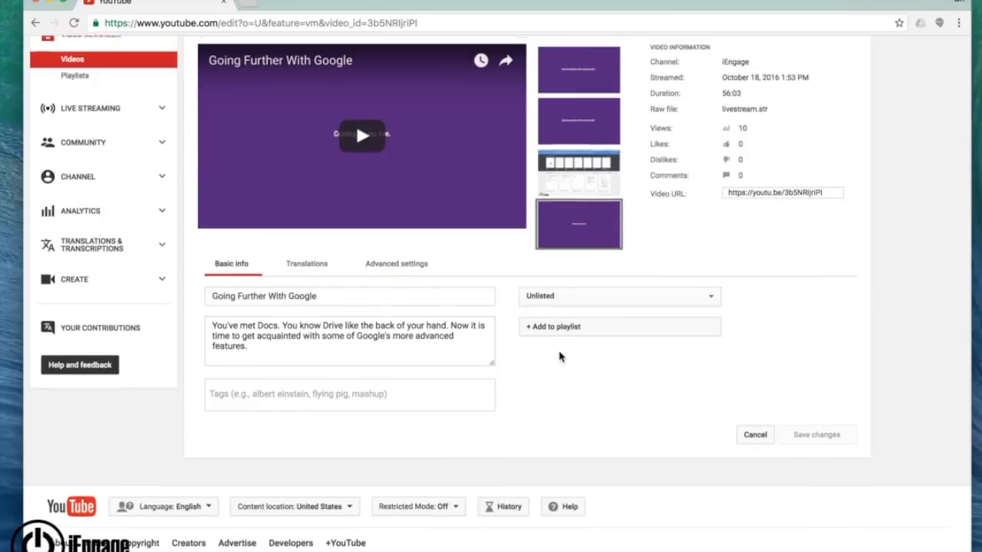
scroll("up", 3)
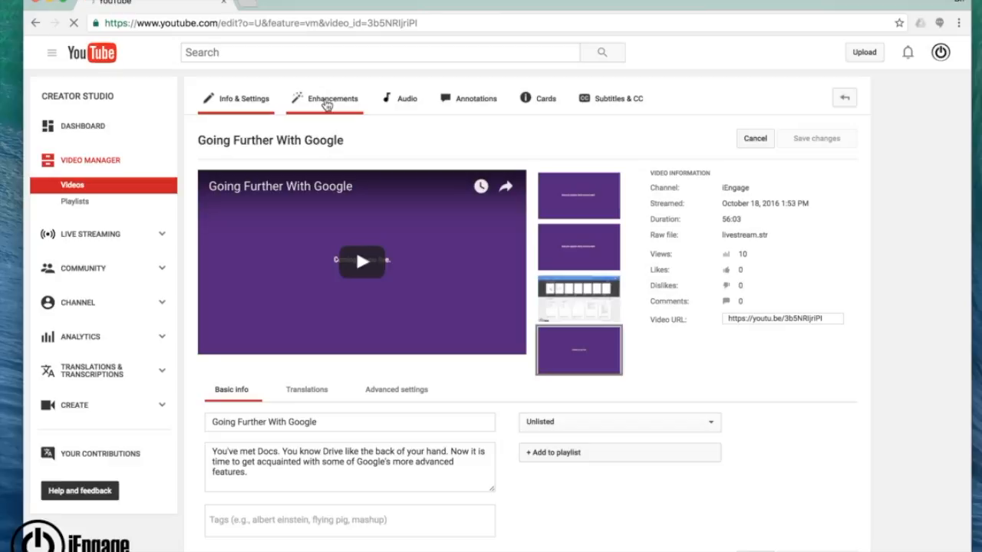
- Show the Blur faces and Custom blurring options on the Enhancements tab
left_click(332, 98)
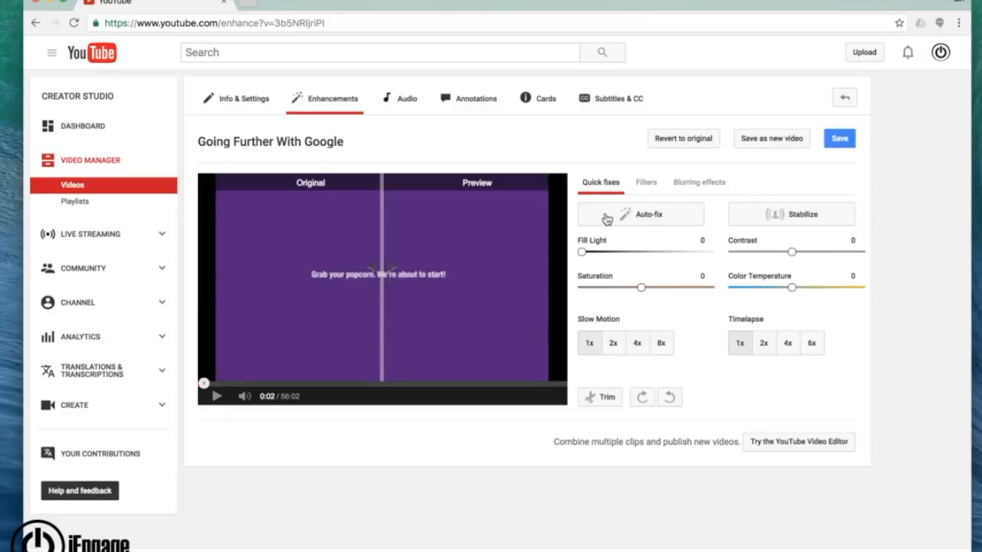
left_click(697, 181)
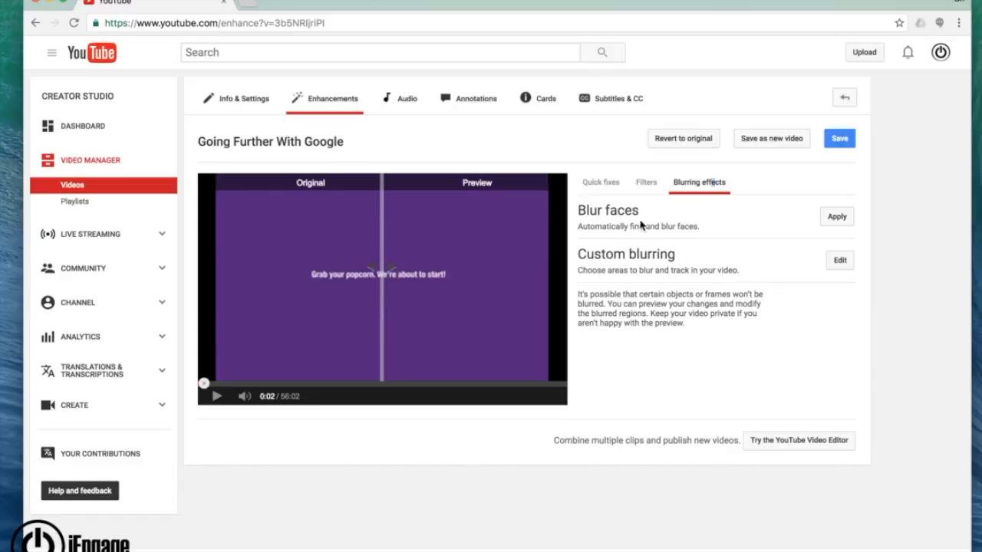
mouse_move(712, 229)
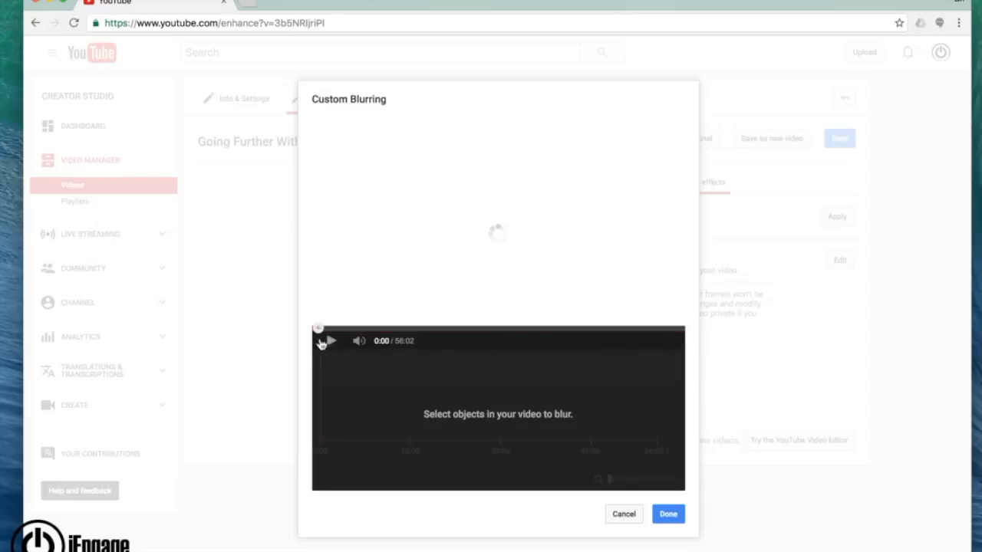
mouse_move(315, 318)
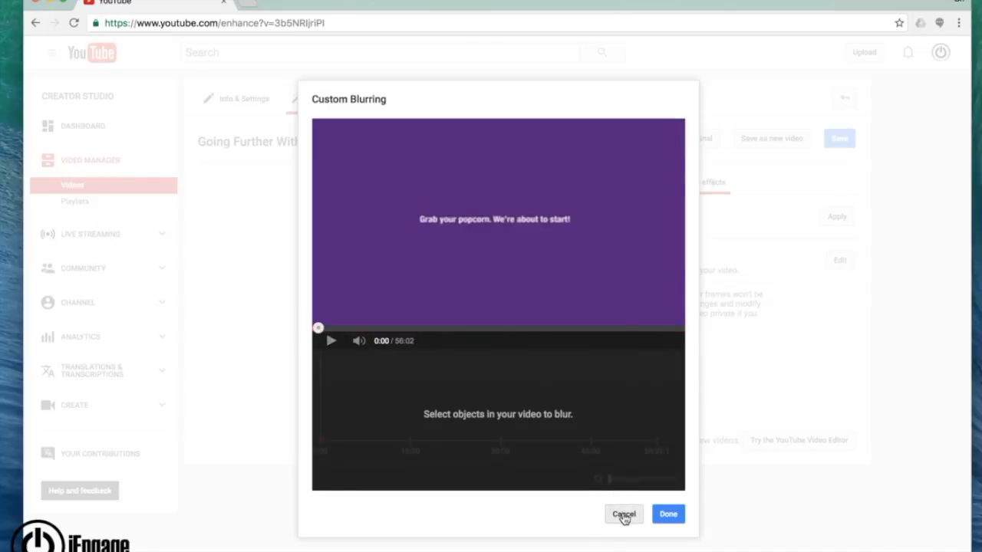
- Cancel the Custom blurring editor without saving changes
left_click(623, 514)
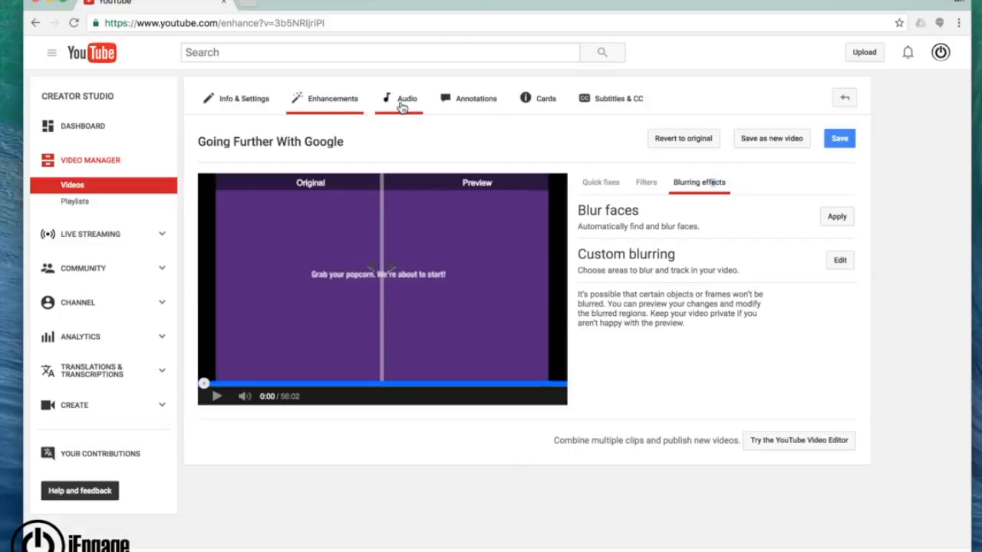
left_click(405, 98)
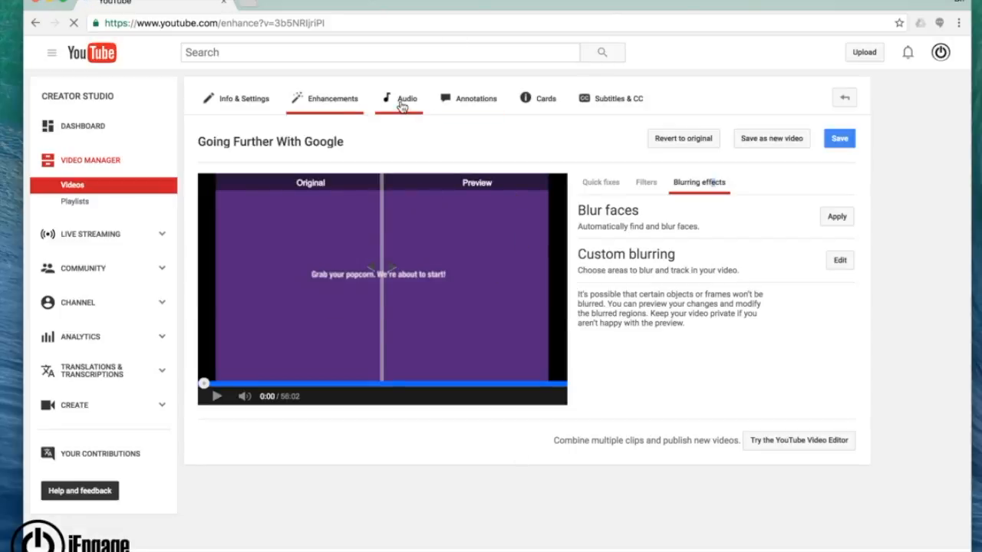
- Browse the Featured Tracks list on the Audio tab while the video plays
left_click(407, 98)
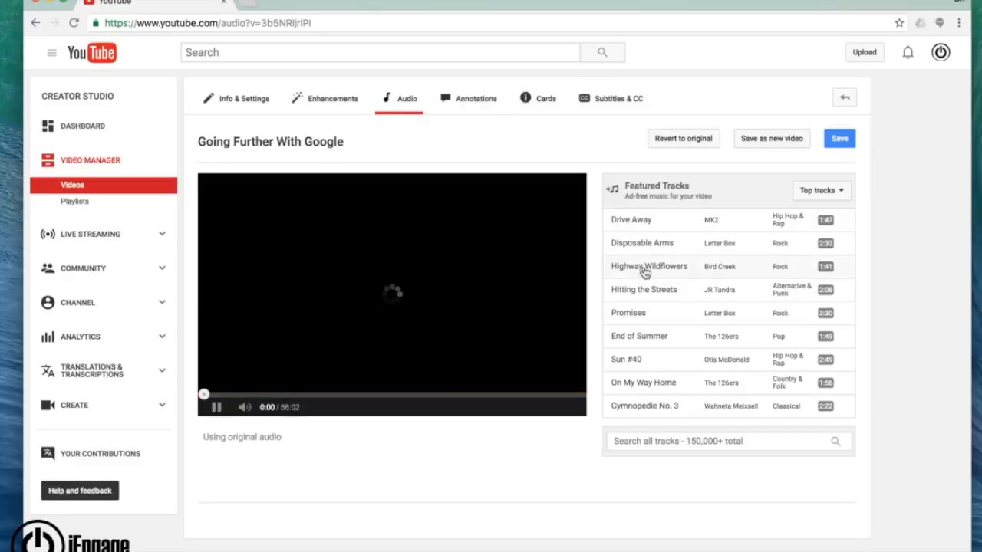
left_click(217, 407)
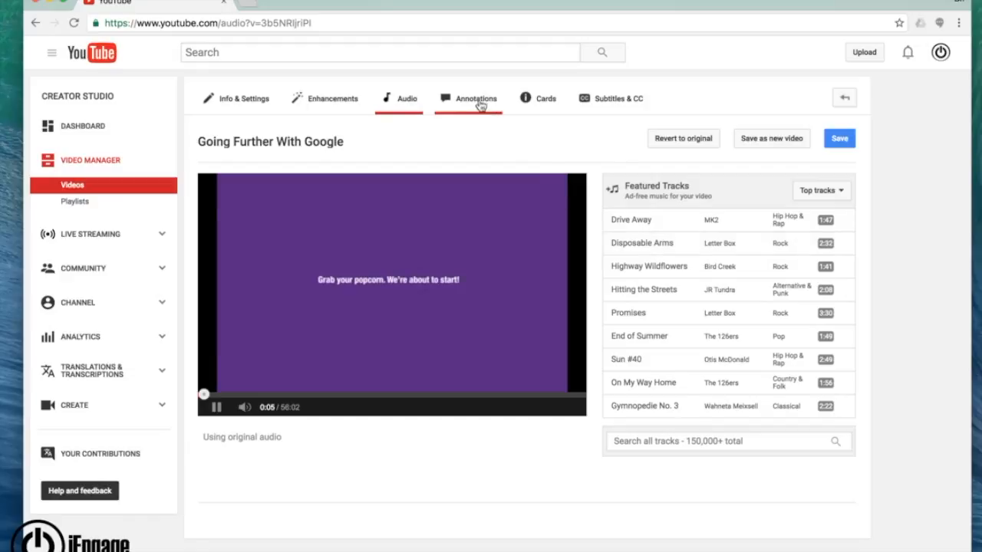
- View the available annotation types in the Annotations editor
left_click(475, 99)
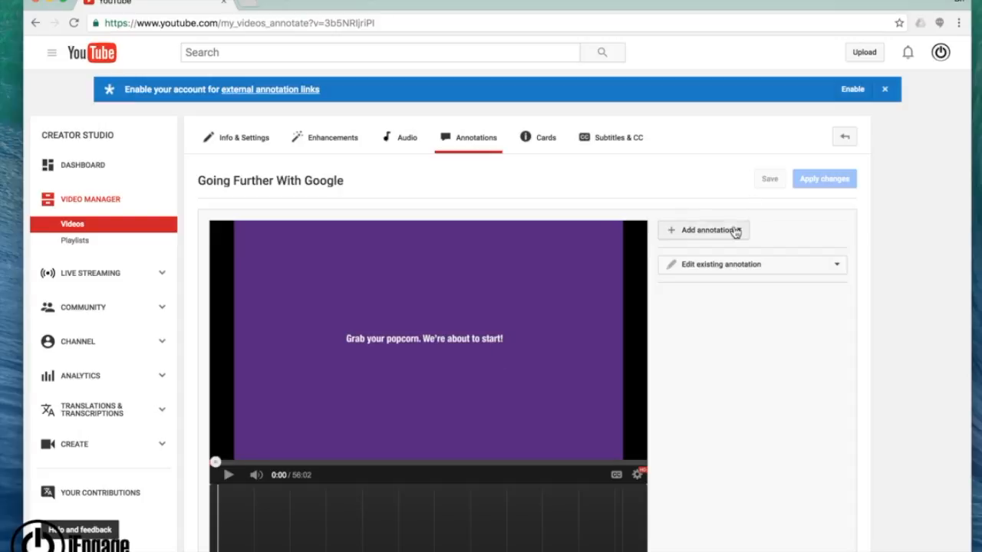
left_click(702, 230)
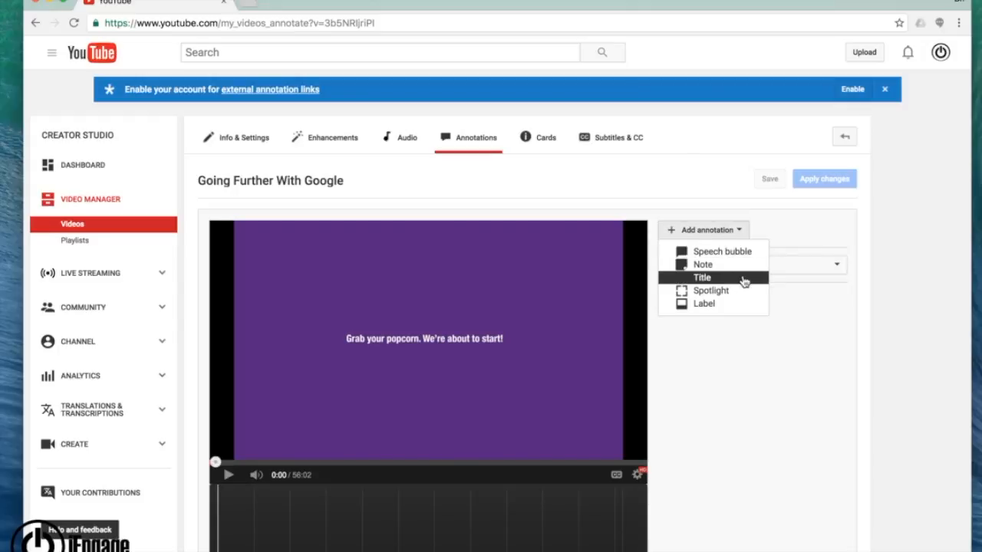
mouse_move(719, 251)
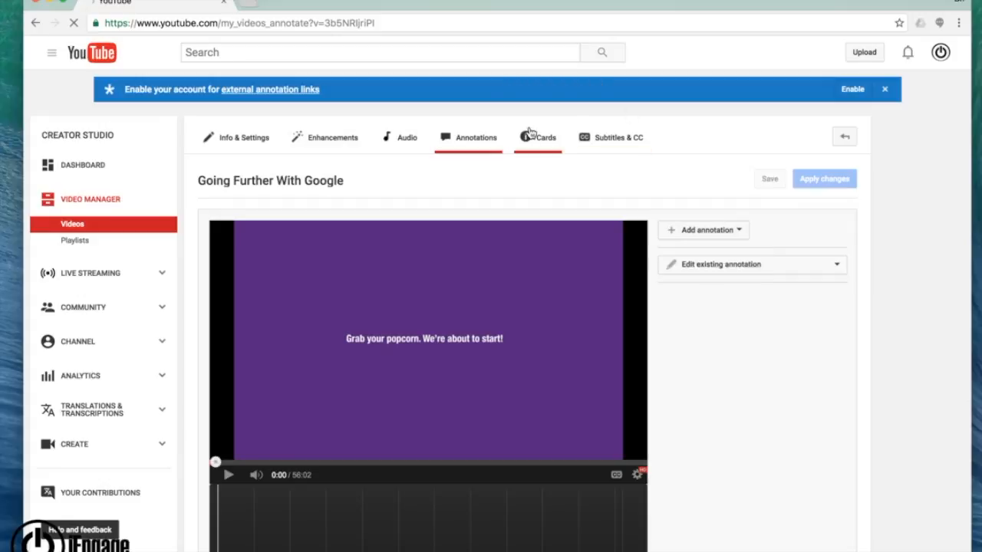
- List the Video or Playlist, Channel, Donation, Poll and Link card types
left_click(545, 137)
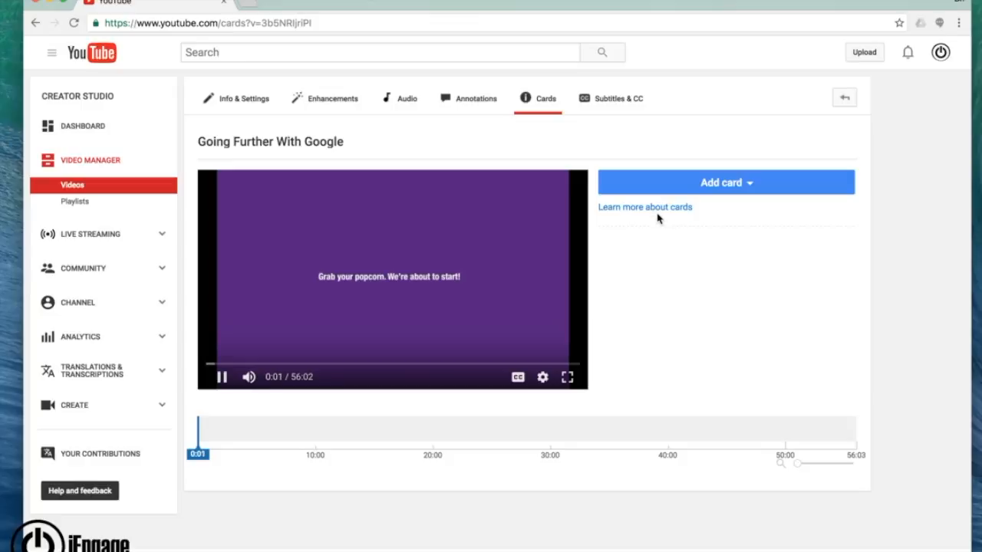
left_click(725, 182)
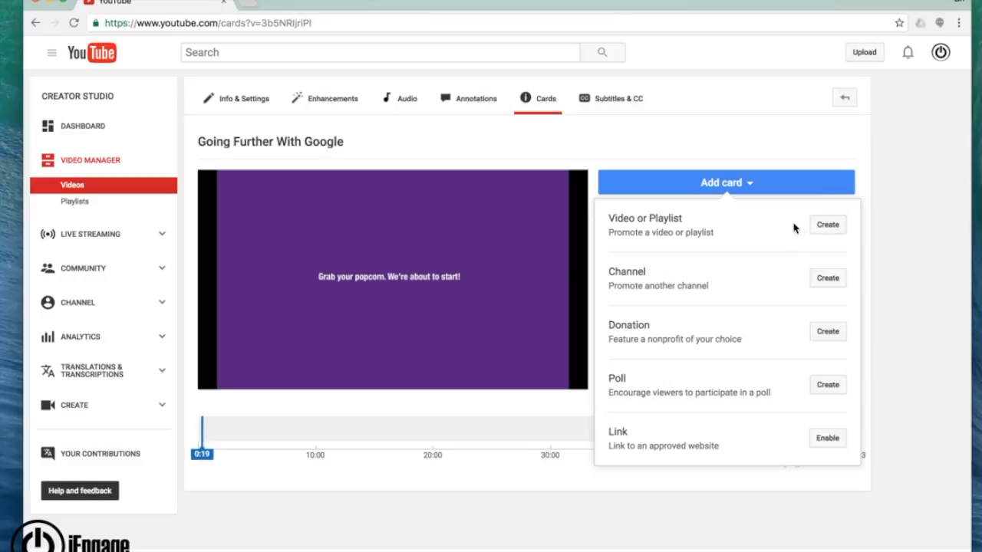
mouse_move(643, 147)
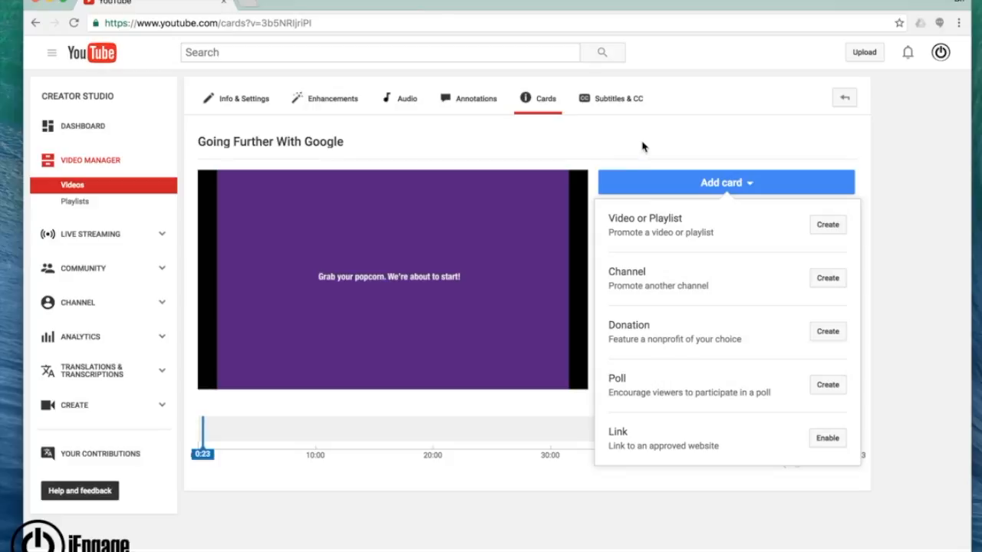
mouse_move(798, 297)
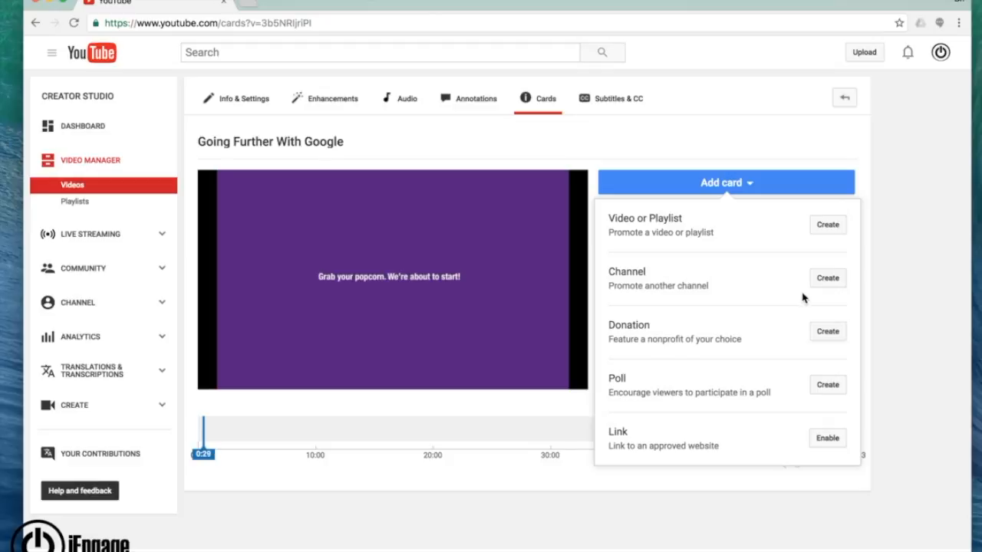
mouse_move(798, 397)
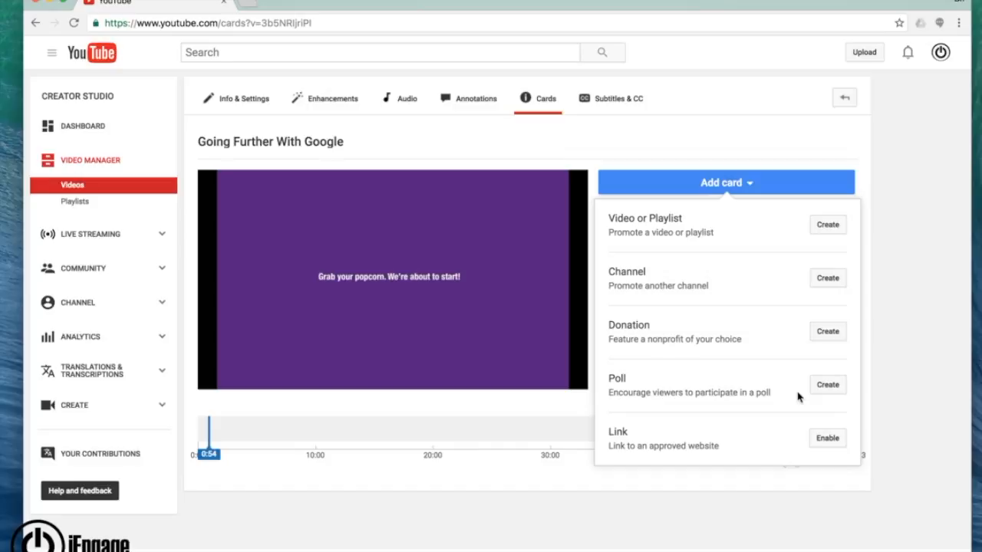
mouse_move(781, 430)
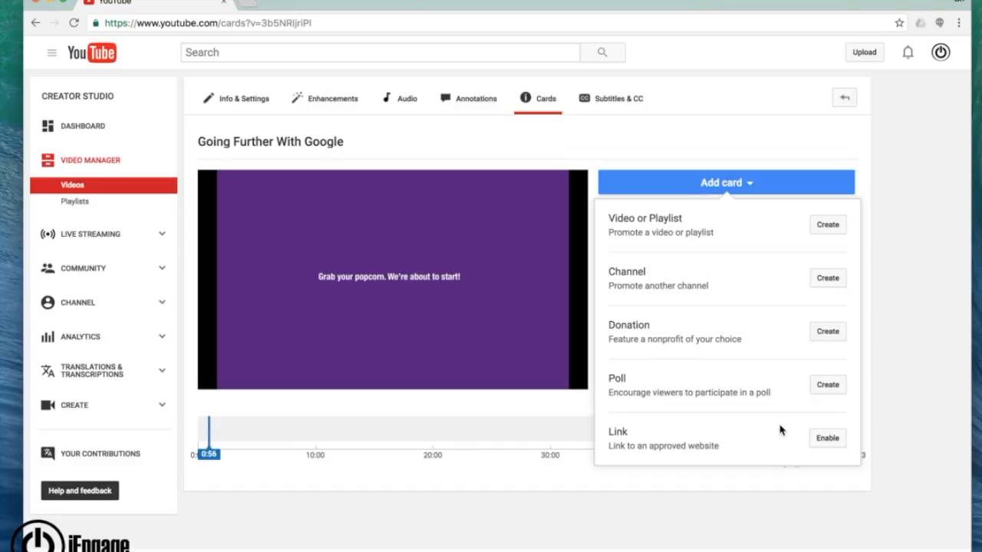
mouse_move(657, 140)
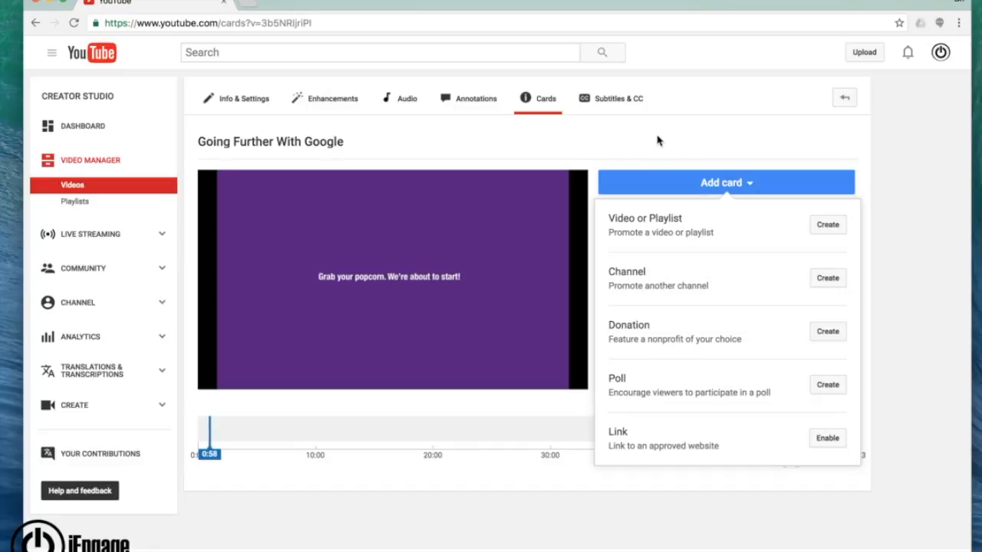